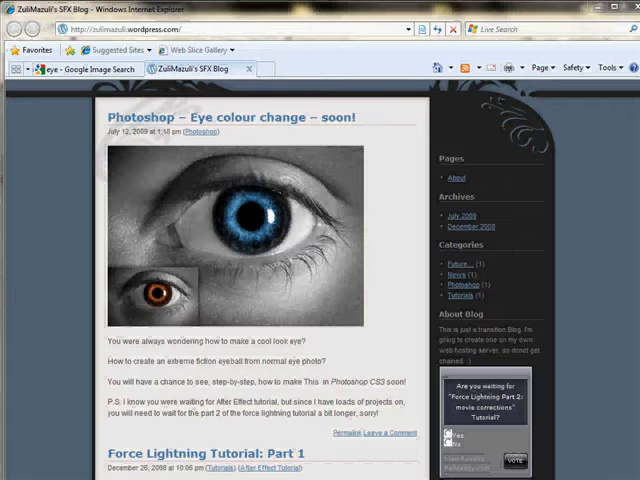
pyautogui.moveTo(246, 264)
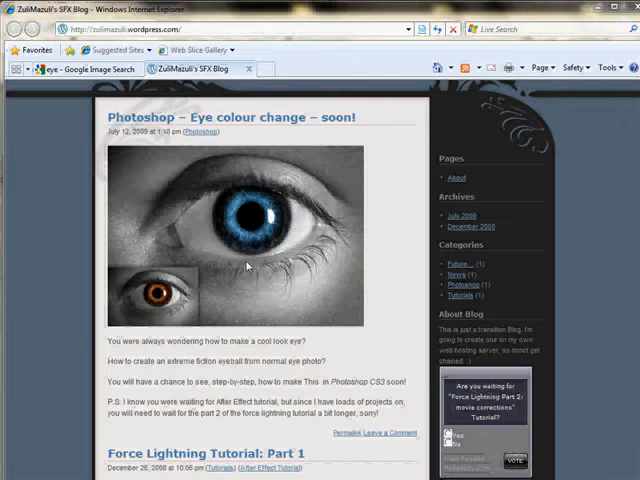
pyautogui.moveTo(253, 265)
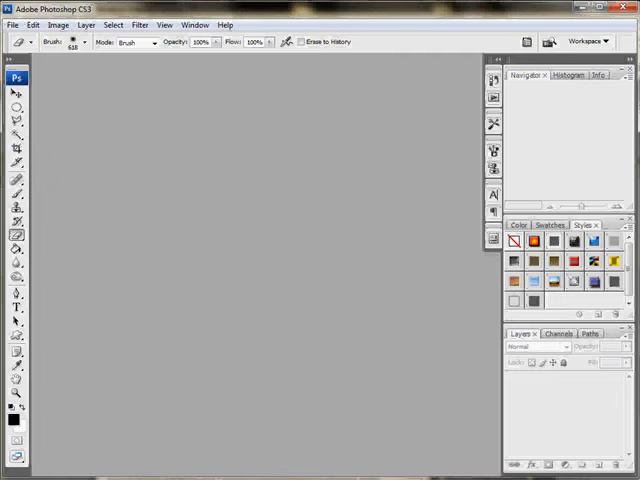
# Step: Open the photo 14volt_dot_com-eye (1024).jpg from My Pictures
pyautogui.click(14, 25)
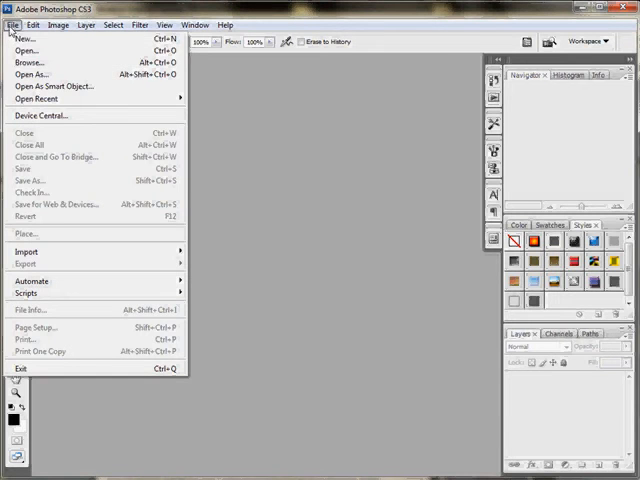
pyautogui.click(26, 51)
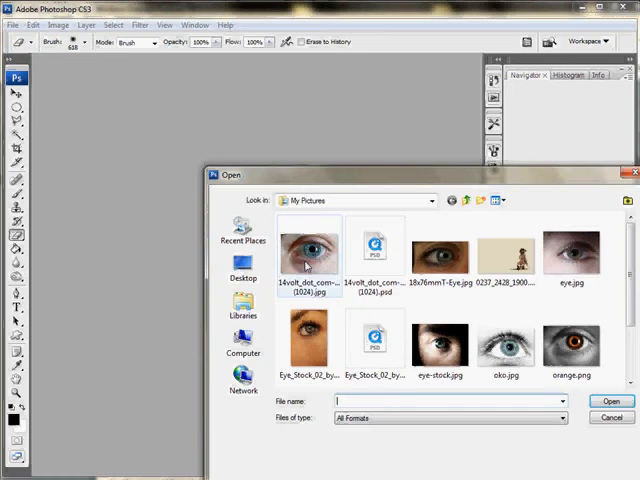
pyautogui.click(310, 250)
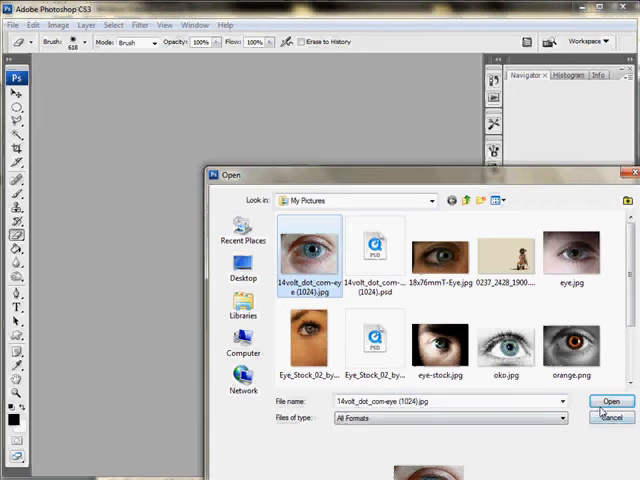
pyautogui.click(615, 399)
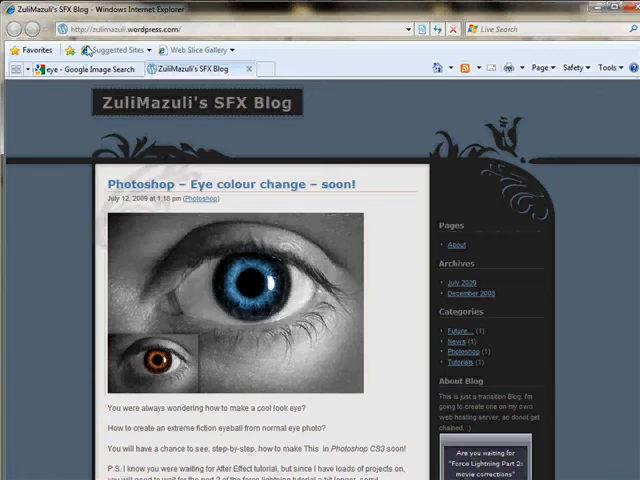
# Step: Browse the 'eye - Google Image Search' results in Internet Explorer
pyautogui.click(90, 68)
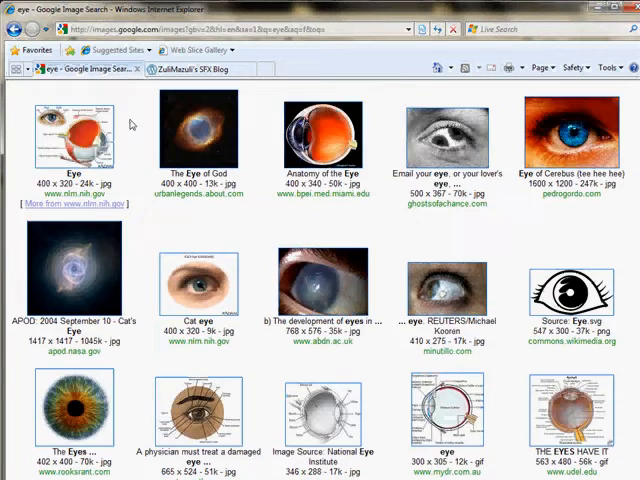
pyautogui.scroll(3)
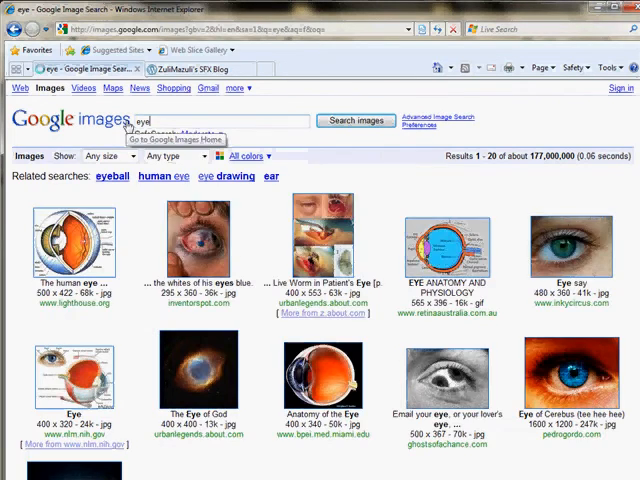
pyautogui.scroll(-3)
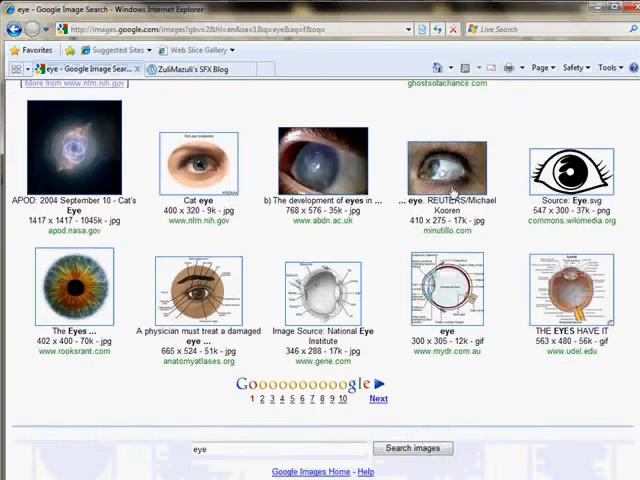
pyautogui.scroll(3)
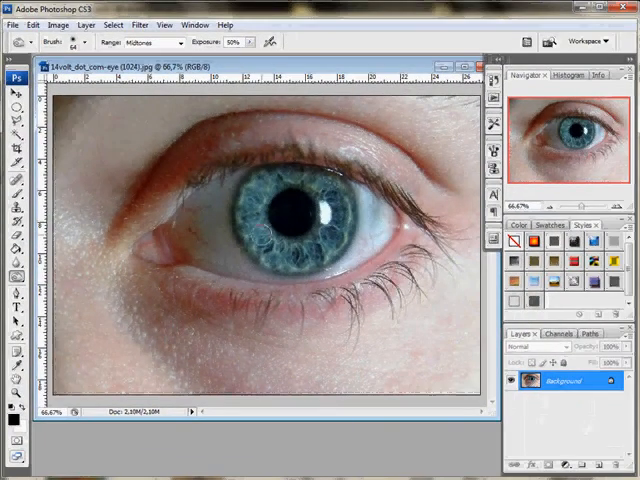
# Step: Lighten the iris with the Dodge tool at Midtones, 50% exposure
pyautogui.click(88, 44)
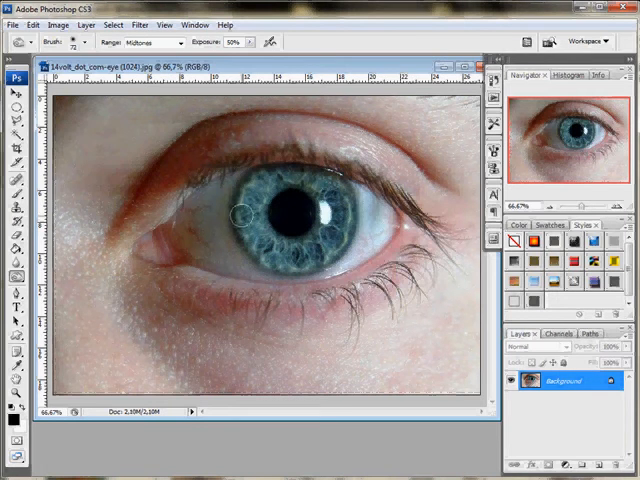
pyautogui.moveTo(243, 203)
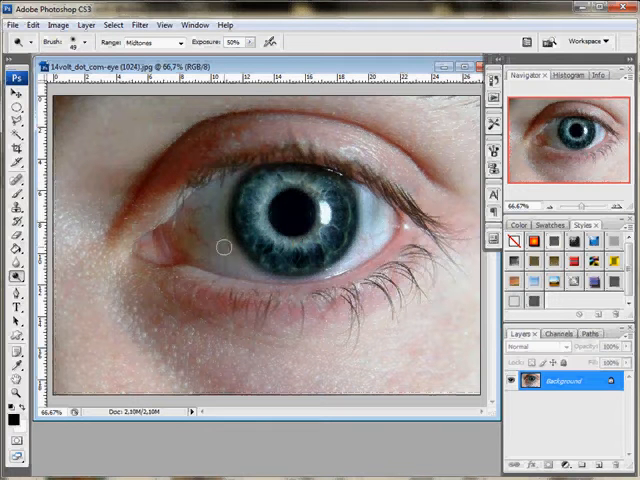
pyautogui.moveTo(378, 216)
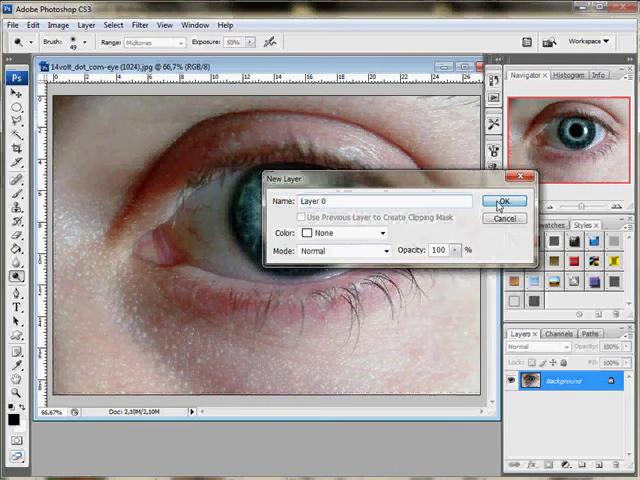
# Step: Convert Background to Layer 0, desaturate it, and add empty Layer 1
pyautogui.click(505, 200)
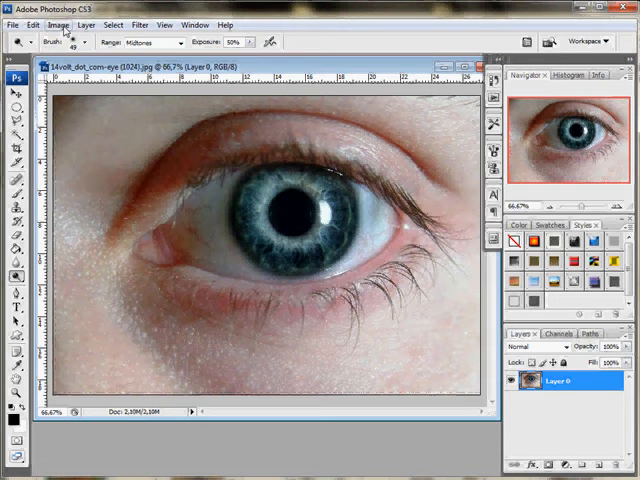
pyautogui.click(70, 26)
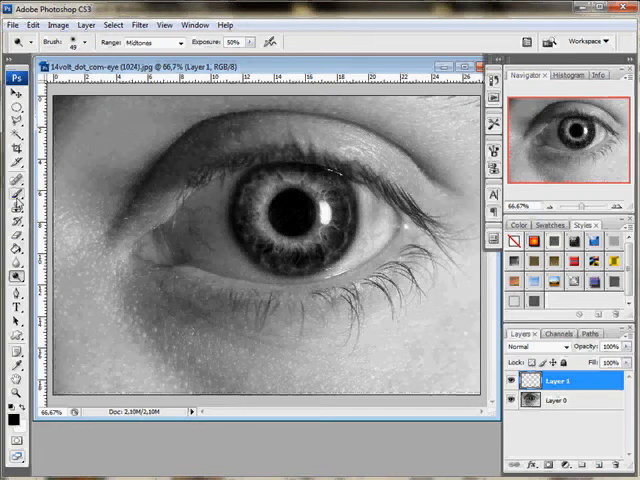
# Step: Paint the iris bright blue with the Brush tool on Layer 1
pyautogui.click(13, 185)
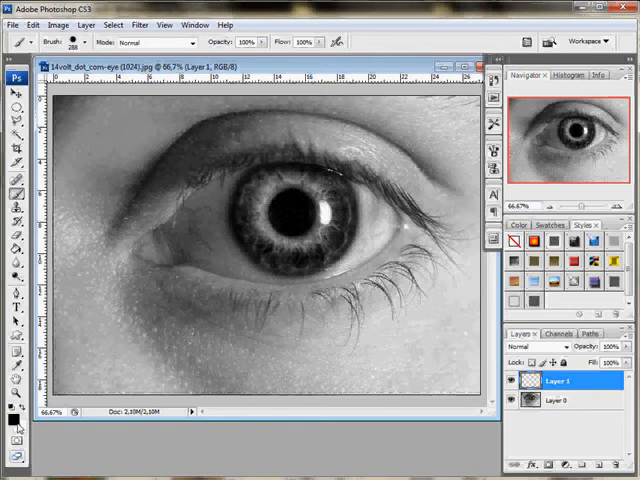
pyautogui.click(10, 415)
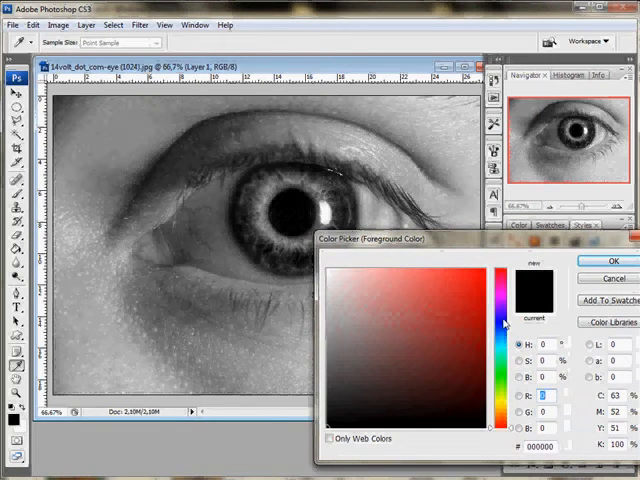
pyautogui.click(504, 350)
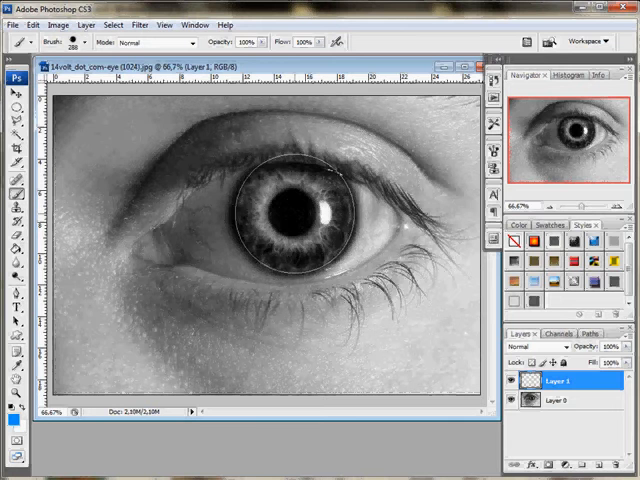
pyautogui.click(290, 210)
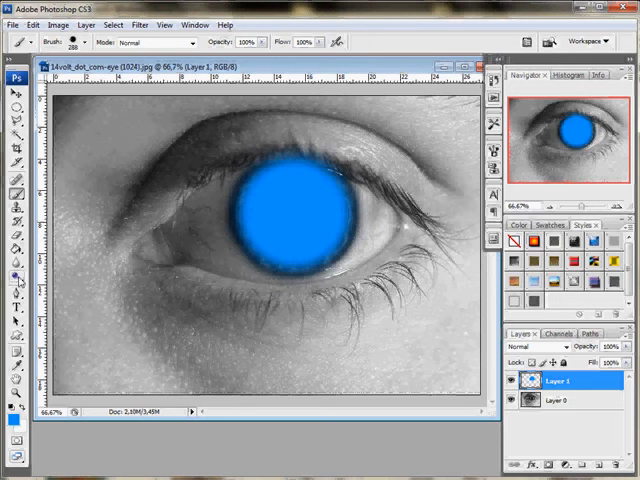
pyautogui.click(16, 237)
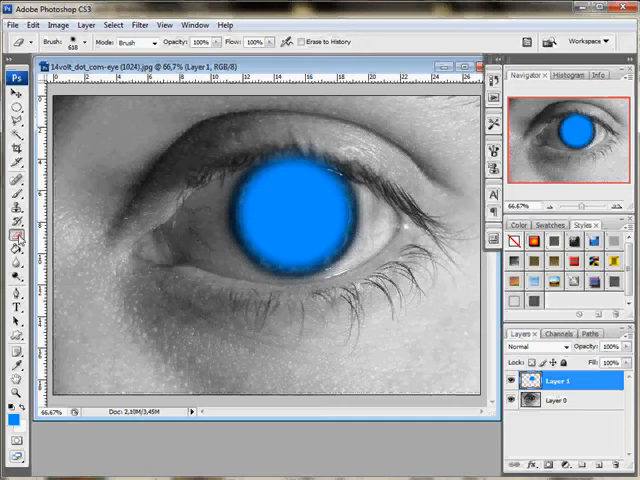
pyautogui.click(97, 44)
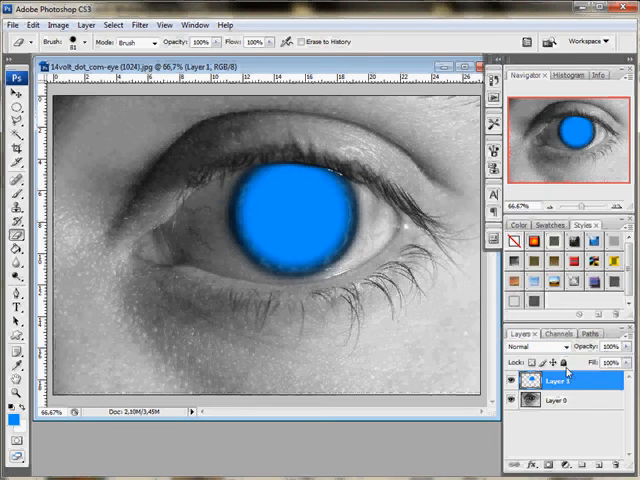
# Step: Set Layer 1 to Color blend mode at 75% opacity
pyautogui.click(536, 361)
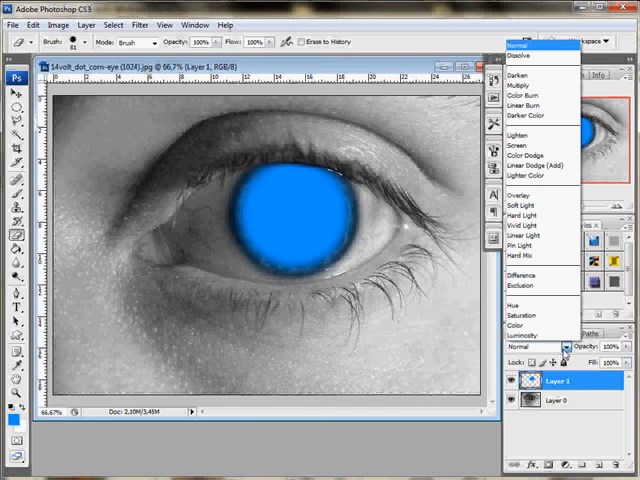
pyautogui.click(522, 324)
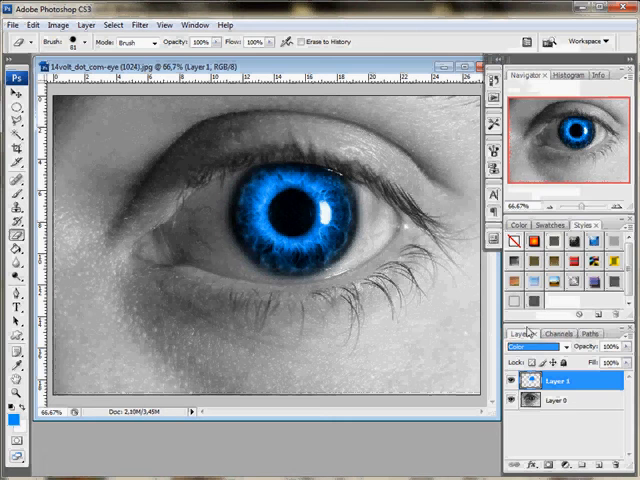
pyautogui.moveTo(440, 390)
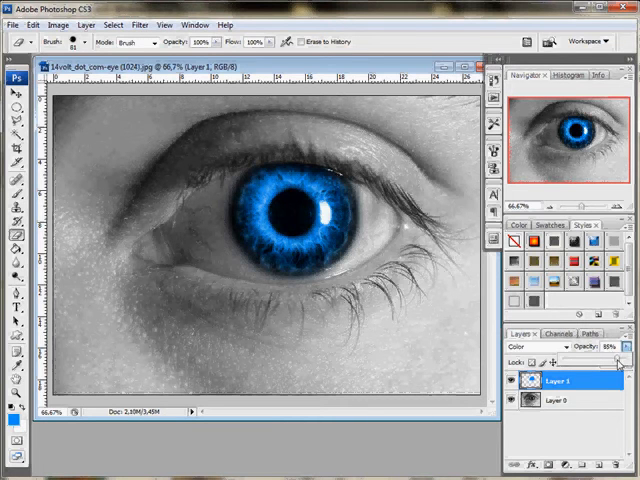
pyautogui.click(626, 346)
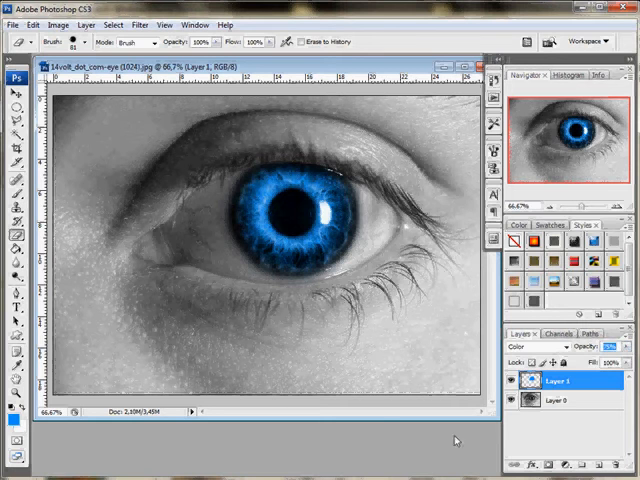
pyautogui.moveTo(286, 428)
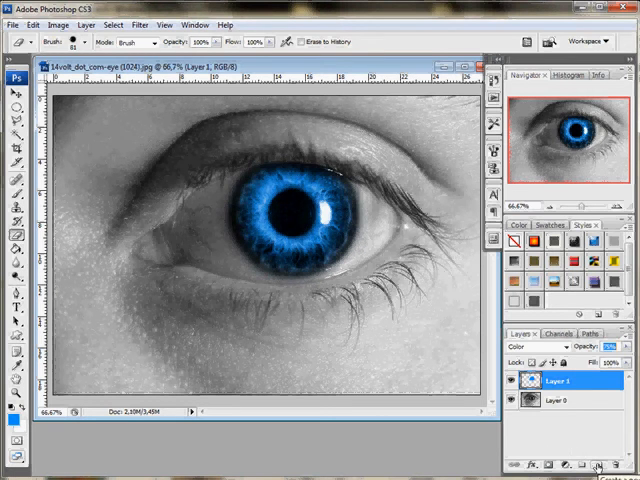
# Step: Add a black 73% opacity layer and erase its centre with a large soft eraser
pyautogui.click(597, 456)
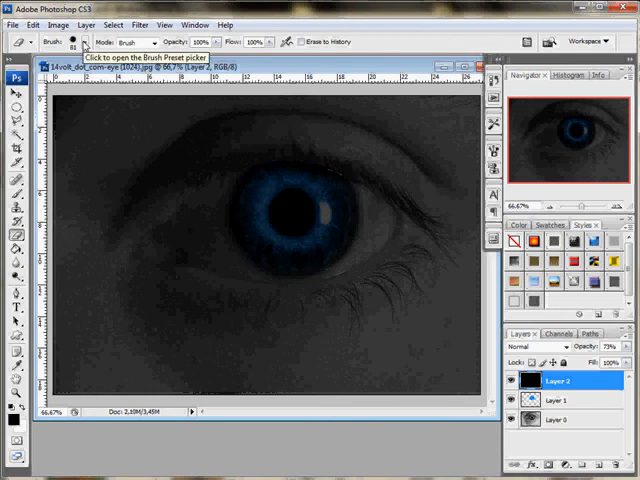
pyautogui.click(82, 42)
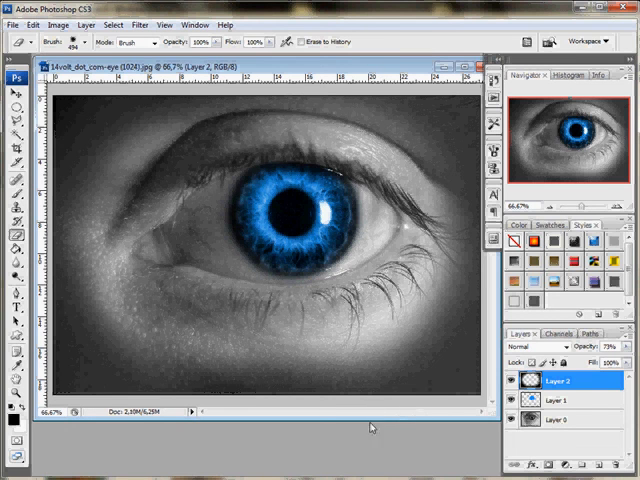
pyautogui.moveTo(362, 426)
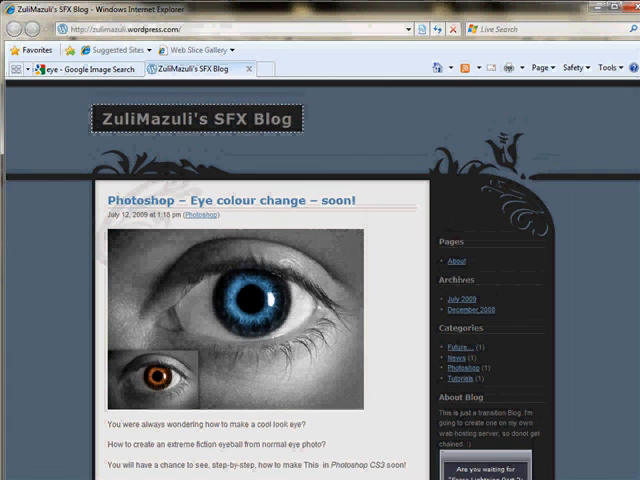
# Step: Scroll ZuliMazuli's SFX Blog post down to its intro text
pyautogui.scroll(-3)
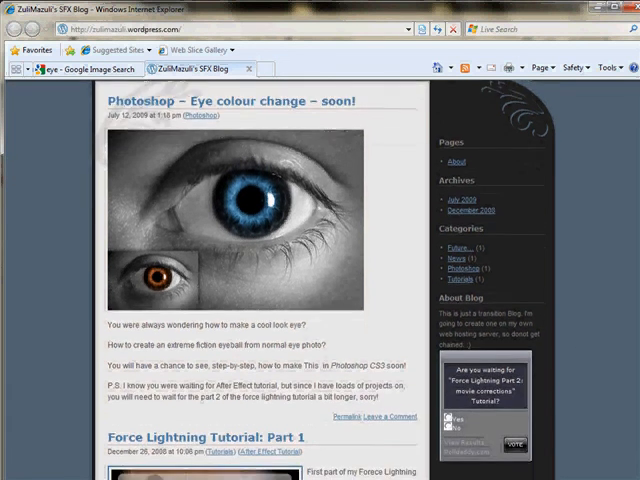